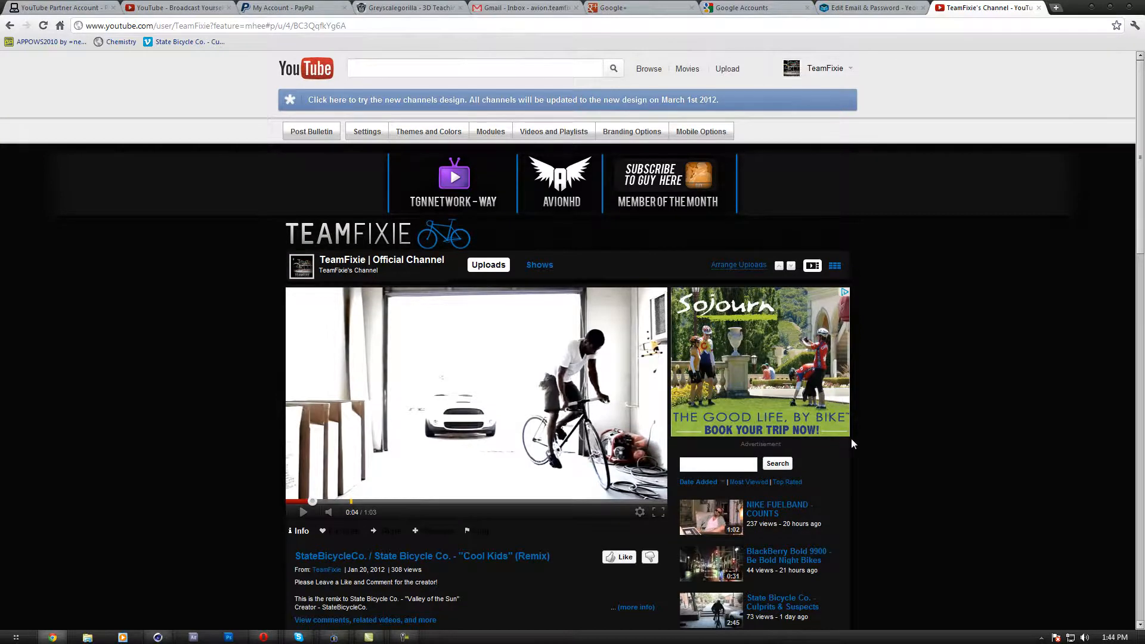
{"action": "mouse_move", "coordinate": [618, 383]}
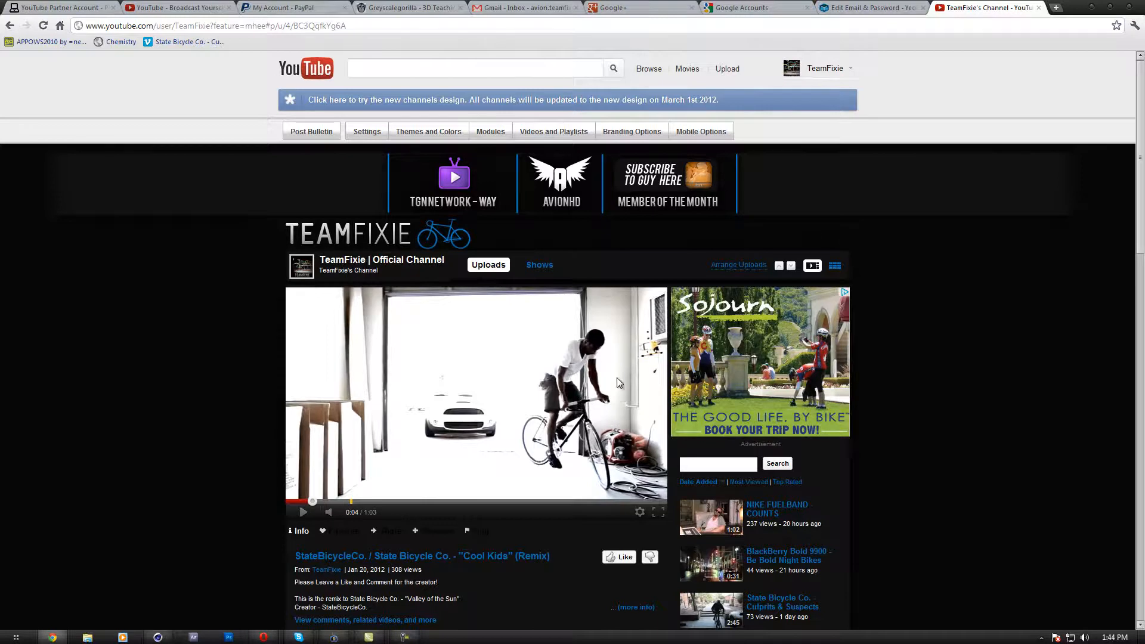
{"action": "scroll", "scroll_direction": "down", "scroll_amount": 3}
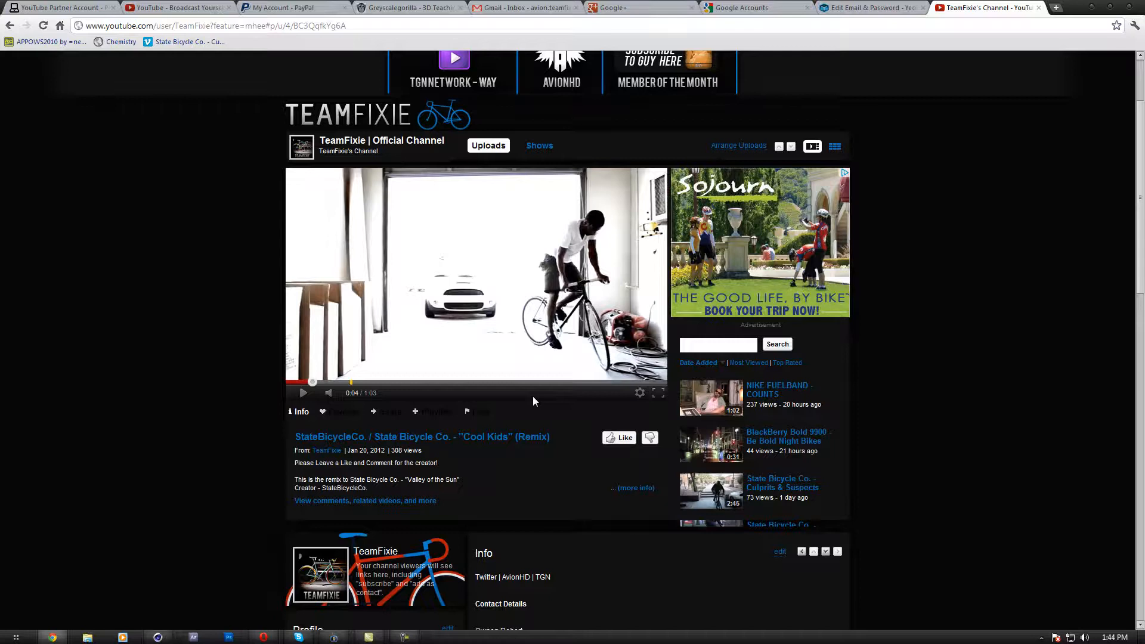
{"action": "mouse_move", "coordinate": [535, 417]}
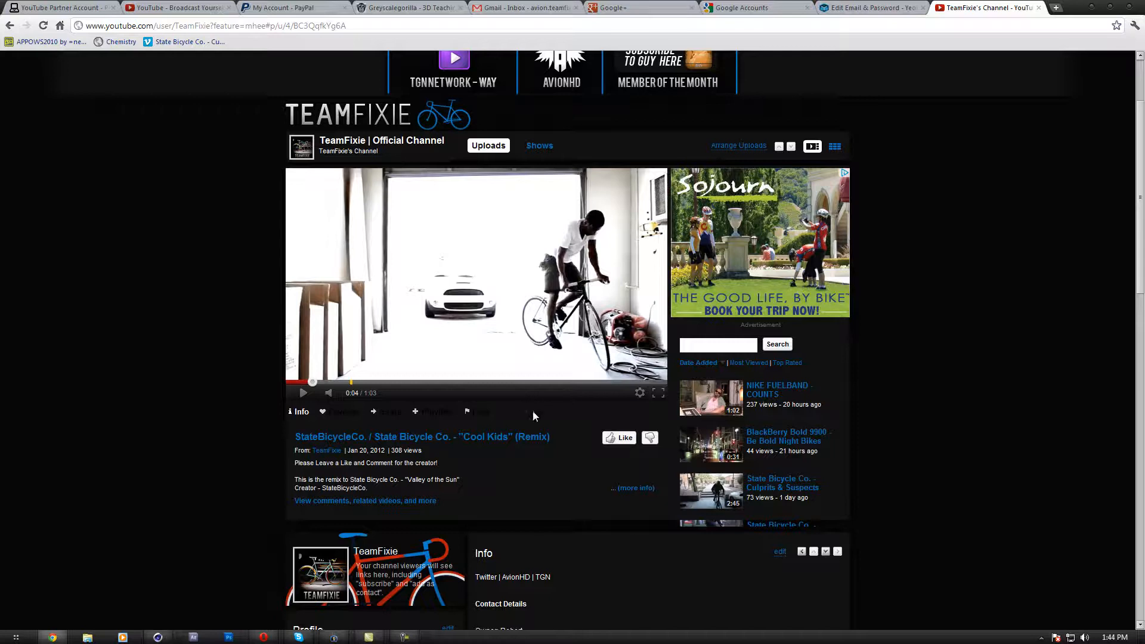
{"action": "mouse_move", "coordinate": [592, 482]}
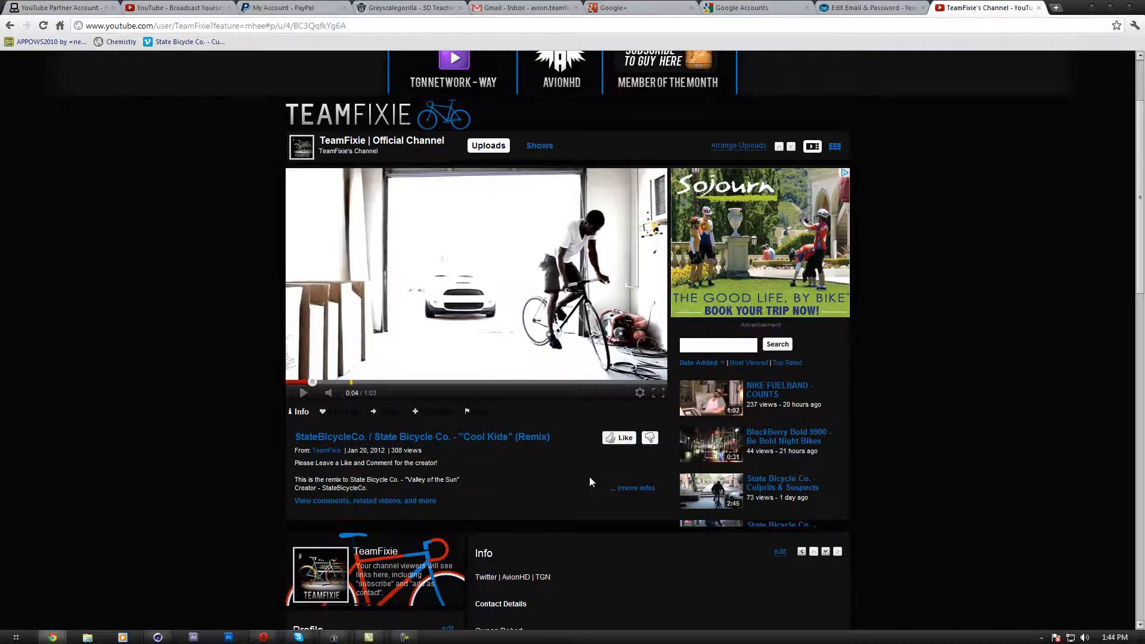
{"action": "mouse_move", "coordinate": [601, 487]}
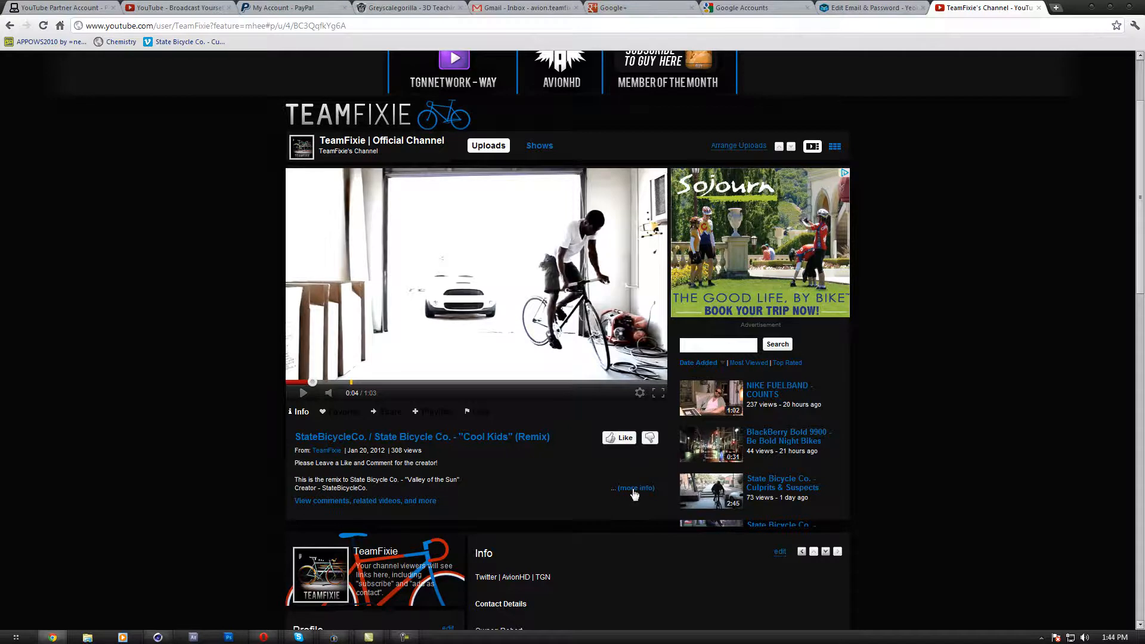
{"action": "mouse_move", "coordinate": [781, 482]}
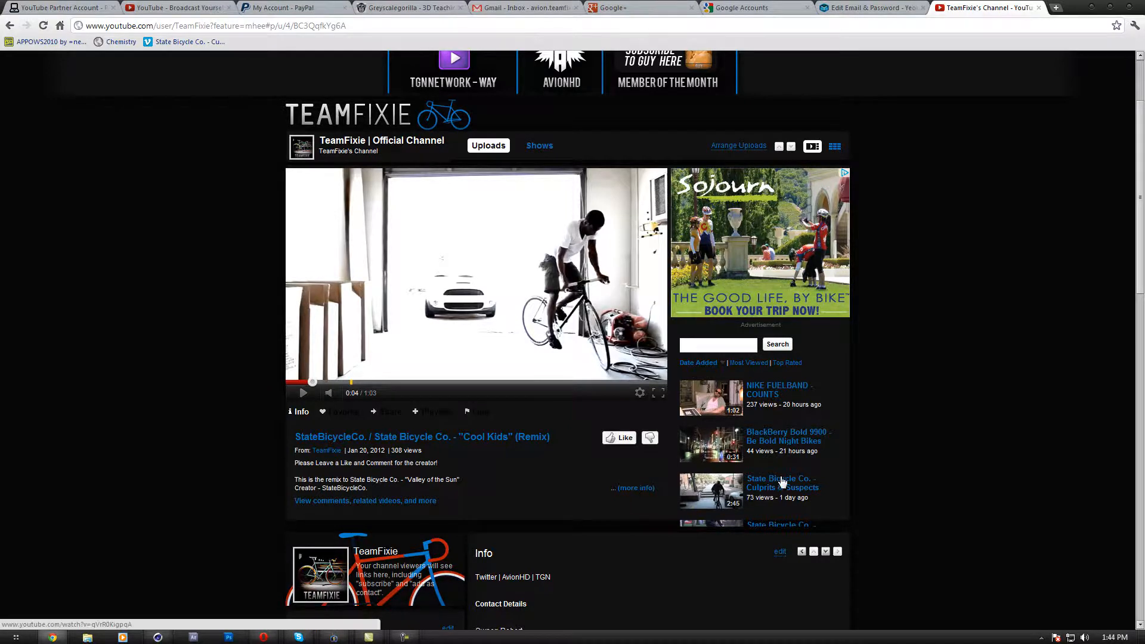
{"action": "scroll", "scroll_direction": "down", "scroll_amount": 3}
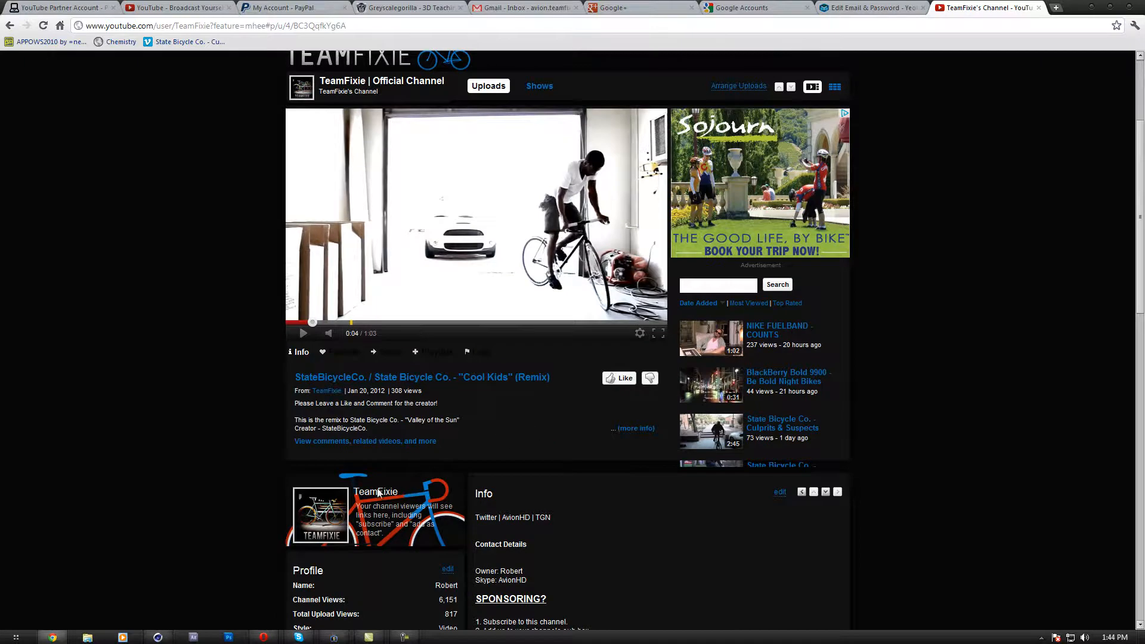
{"action": "scroll", "scroll_direction": "down", "scroll_amount": 3}
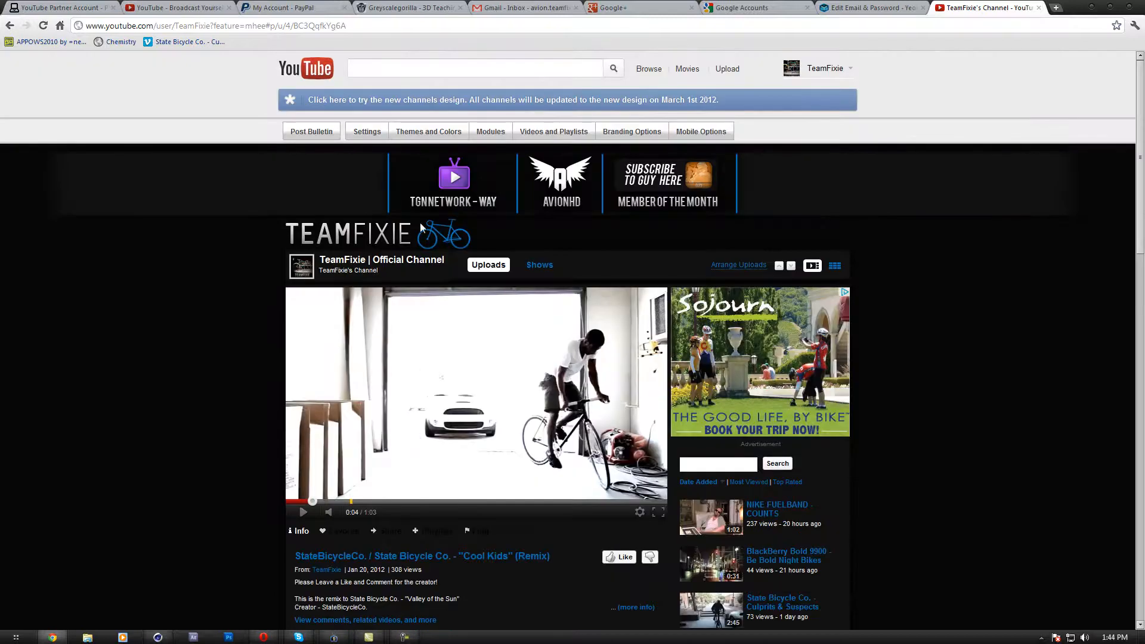
{"action": "mouse_move", "coordinate": [811, 553]}
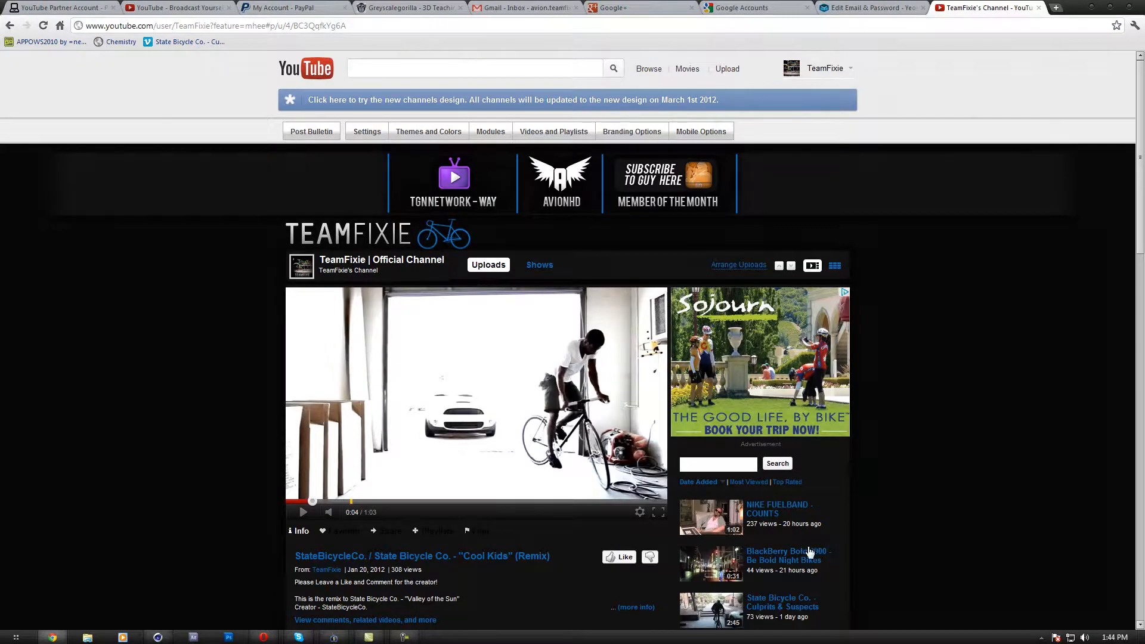
{"action": "scroll", "scroll_direction": "down", "scroll_amount": 3}
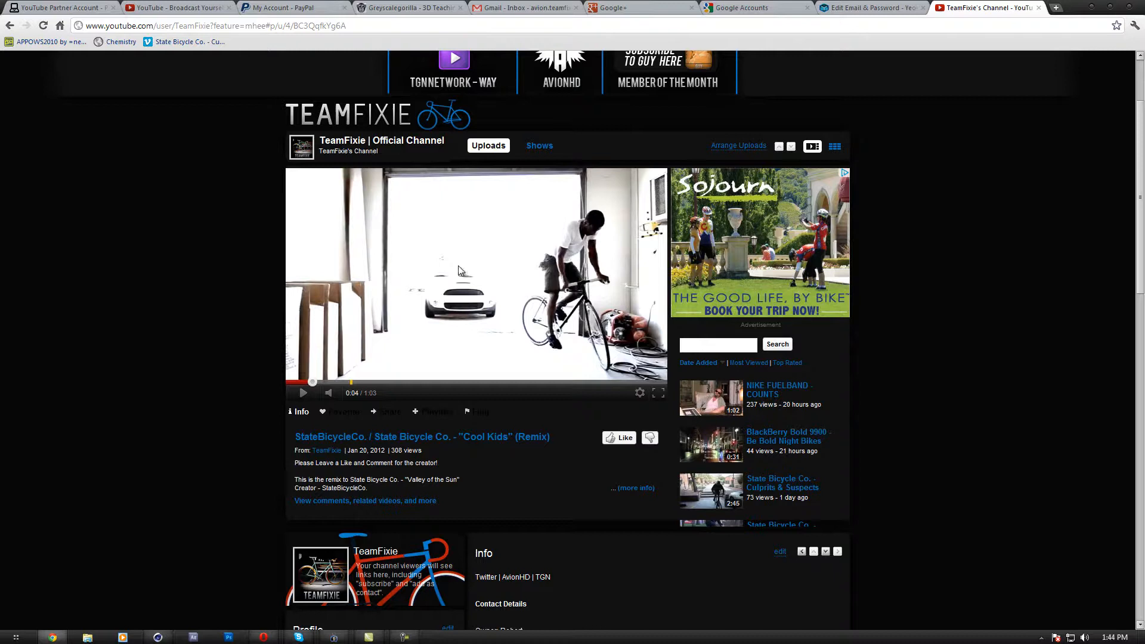
{"action": "scroll", "scroll_direction": "down", "scroll_amount": 3}
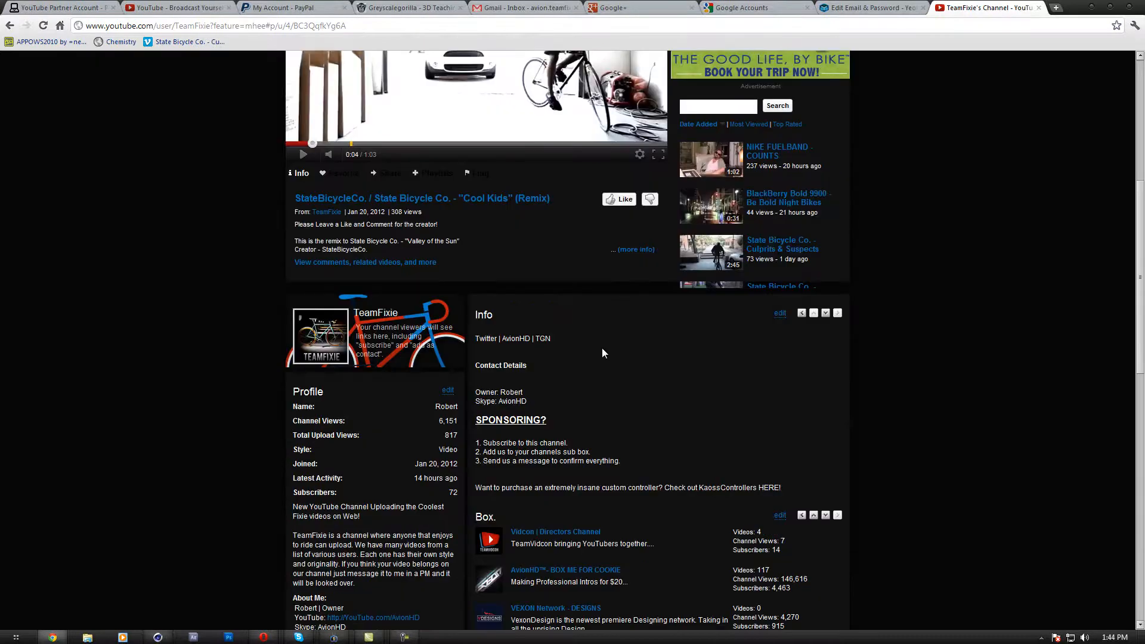
{"action": "scroll", "scroll_direction": "up", "scroll_amount": 3}
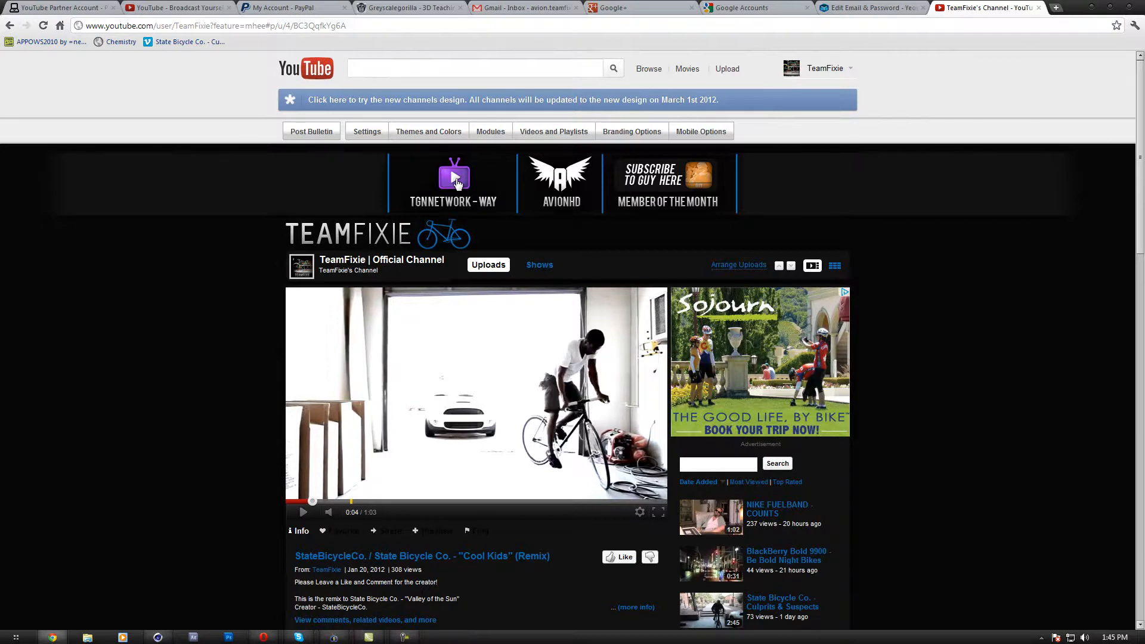
{"action": "scroll", "scroll_direction": "down", "scroll_amount": 3}
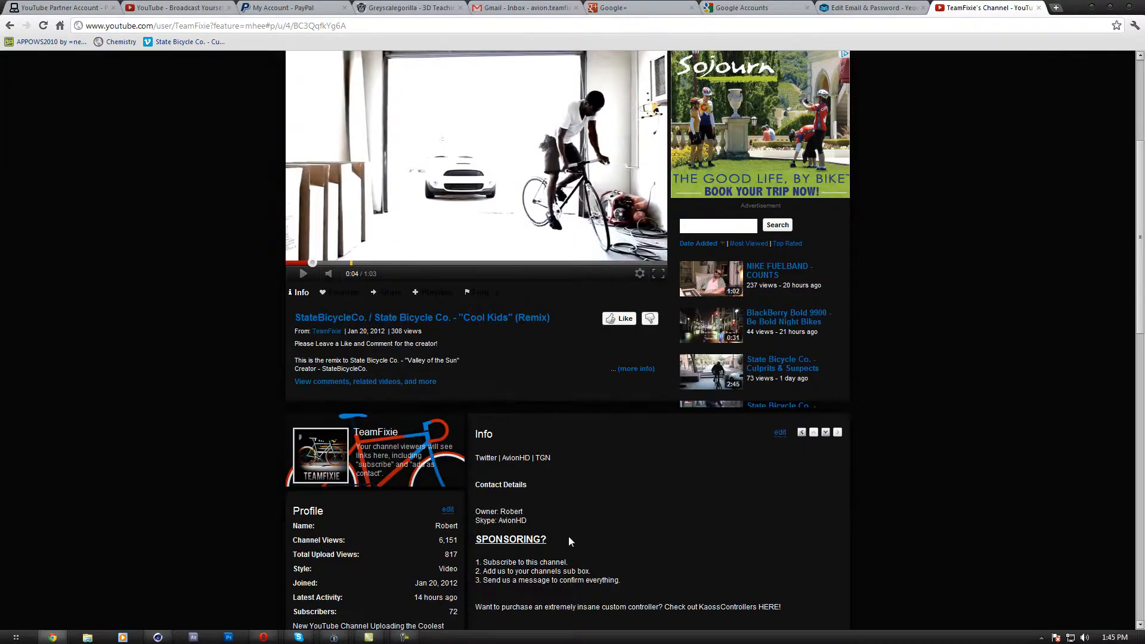
{"action": "scroll", "scroll_direction": "down", "scroll_amount": 3}
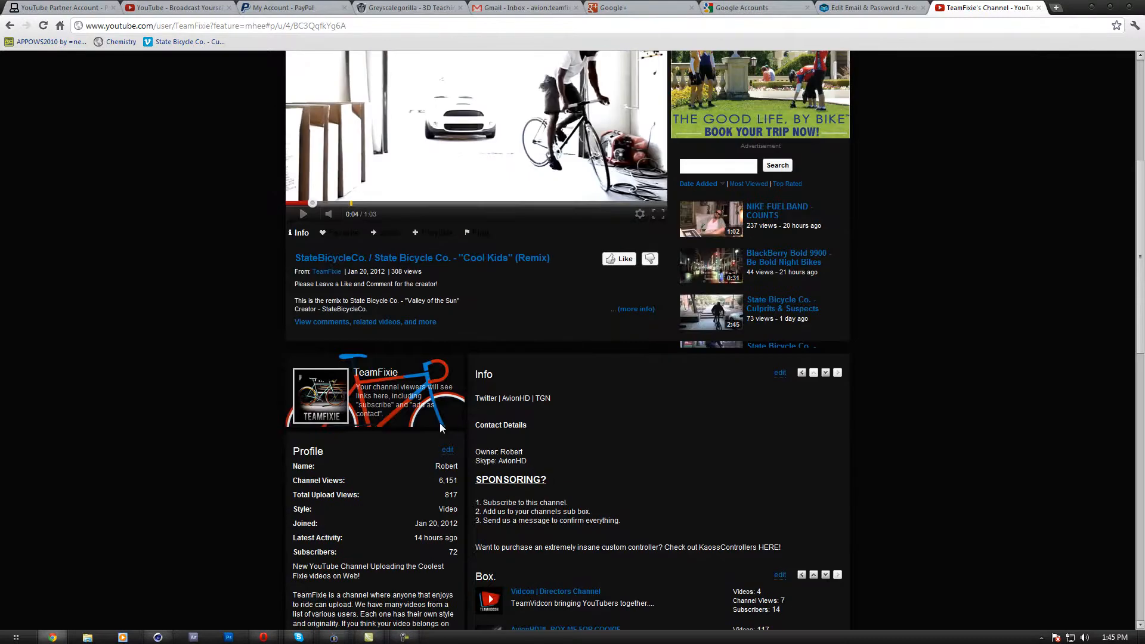
{"action": "scroll", "scroll_direction": "up", "scroll_amount": 3}
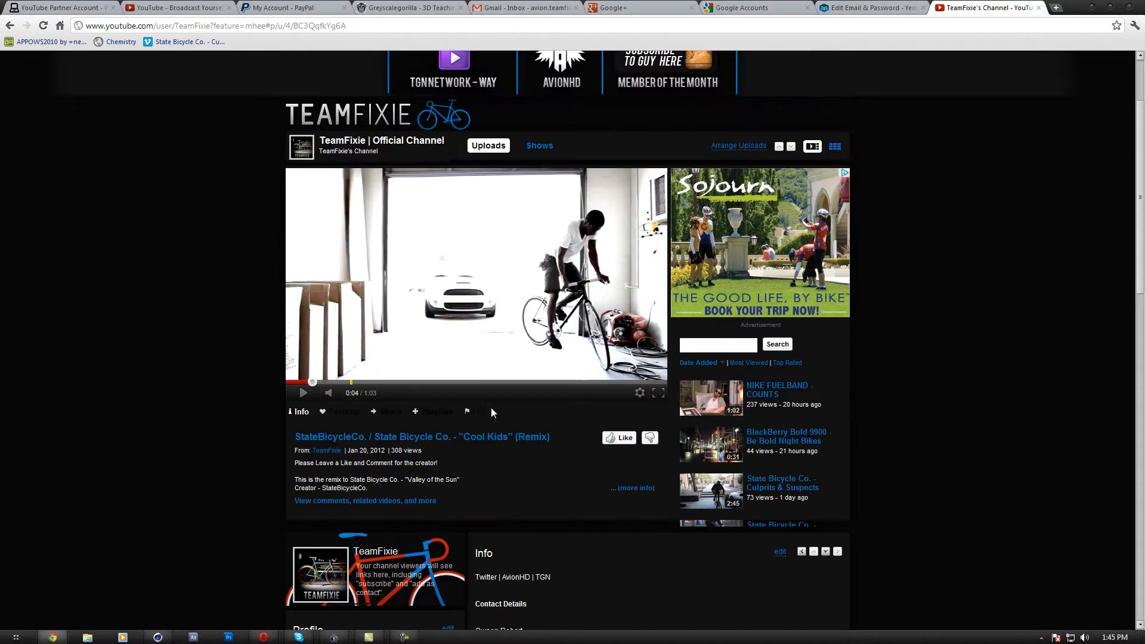
{"action": "mouse_move", "coordinate": [804, 248]}
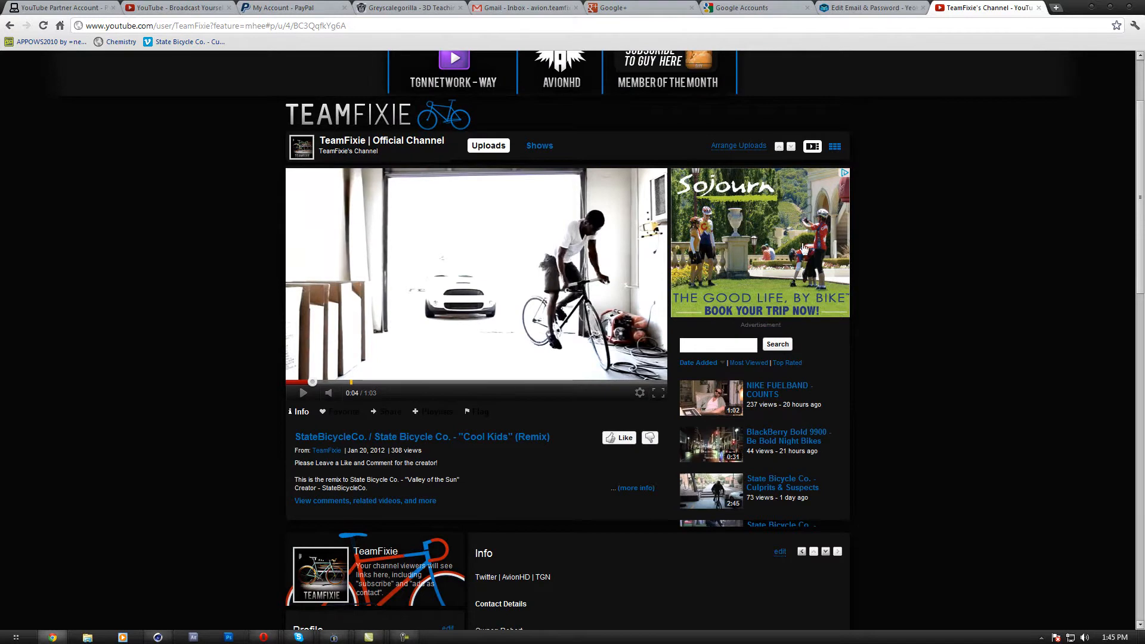